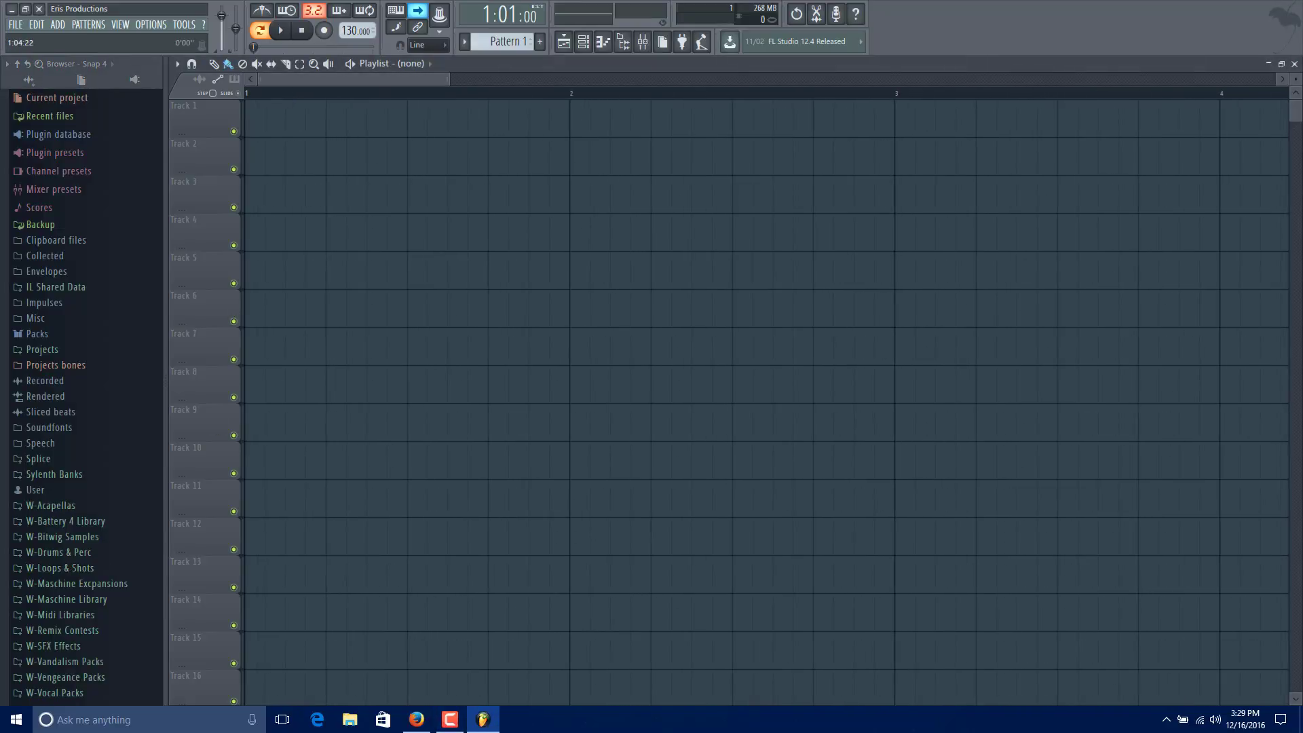
Expand W-Drums & Perc and list the Normal Kicks samples in the Browser.
left_click(59, 568)
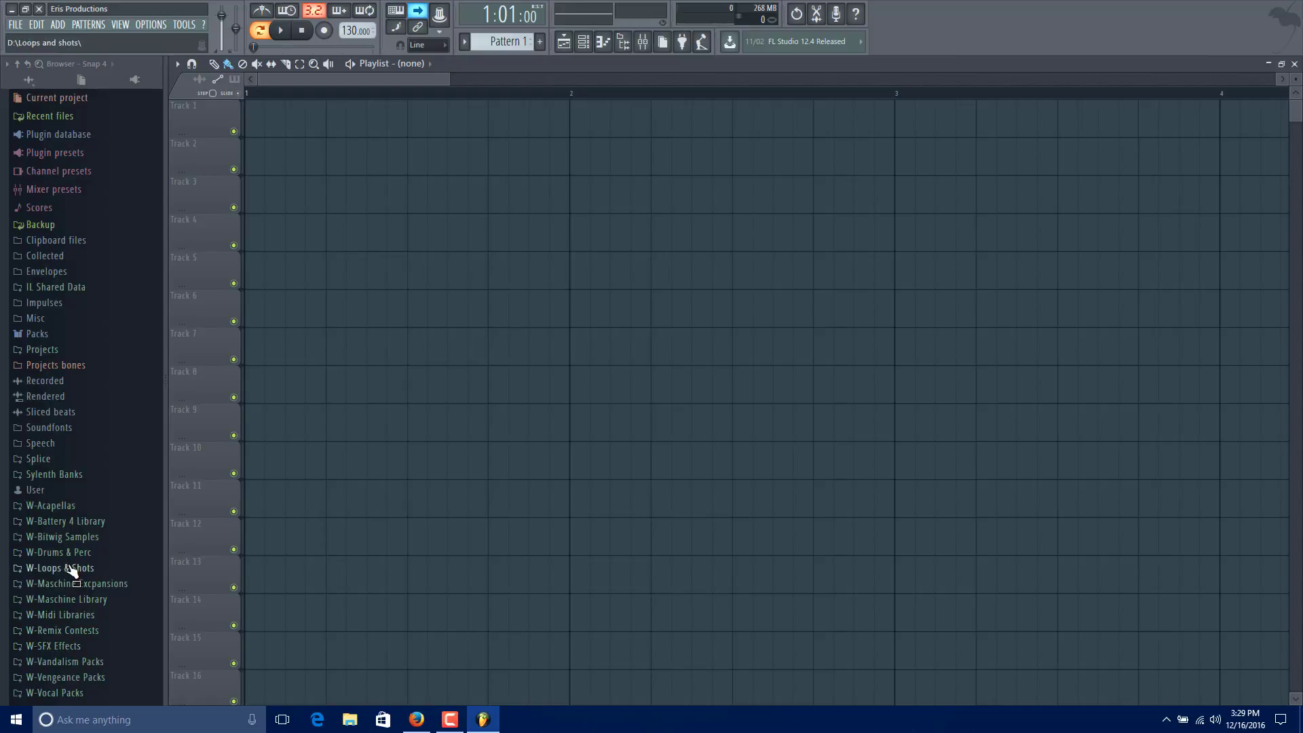
left_click(58, 552)
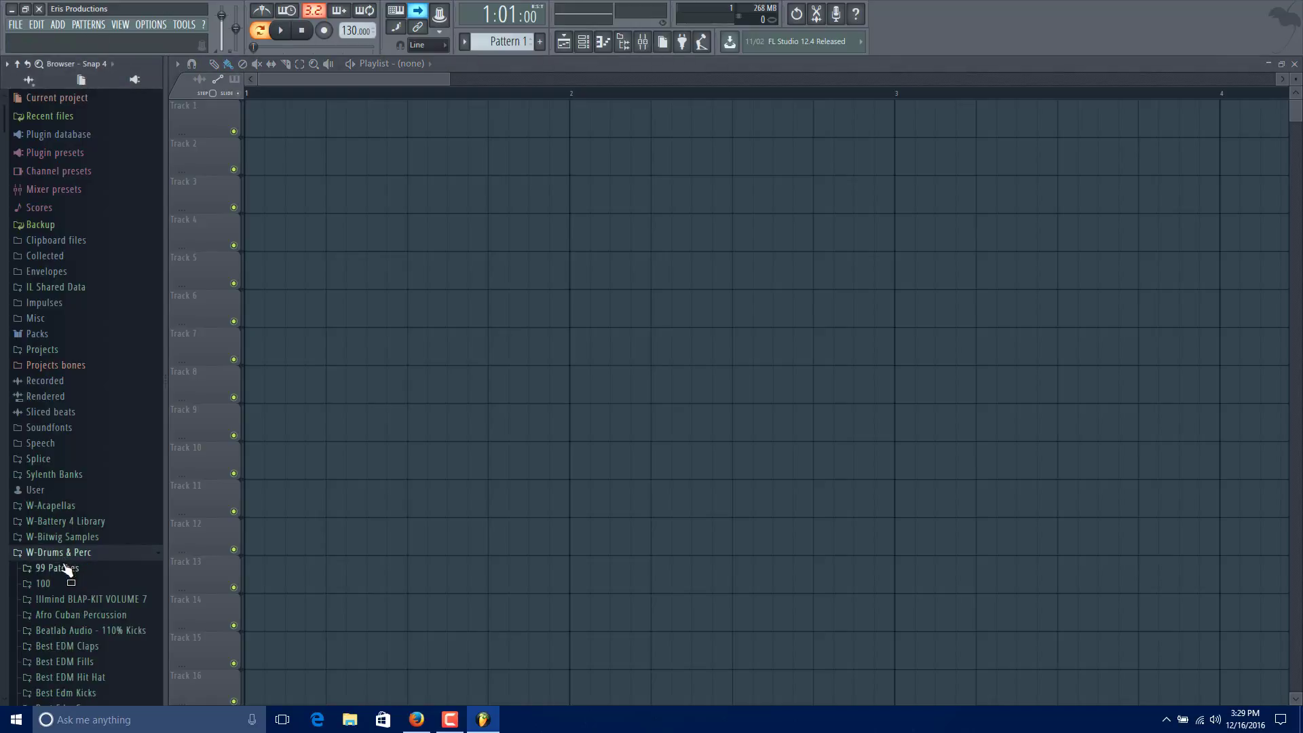
scroll("down", 3)
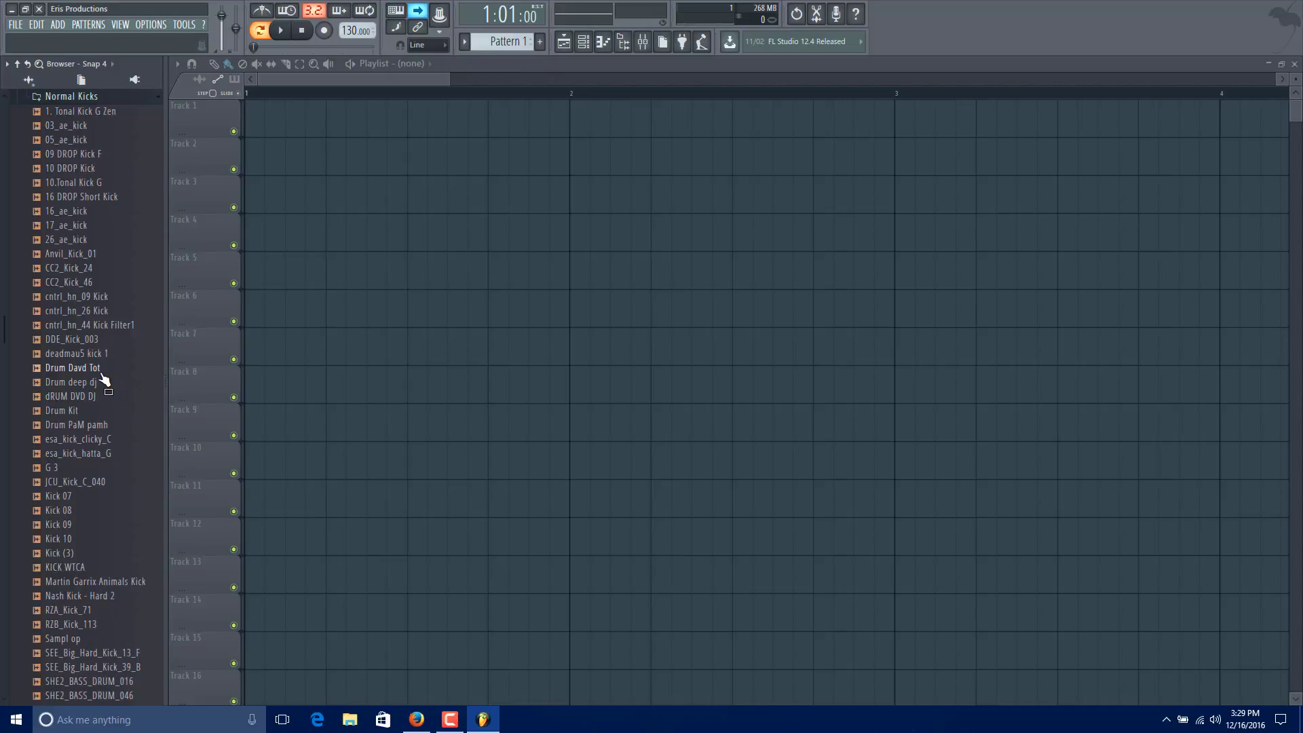
mouse_move(58, 539)
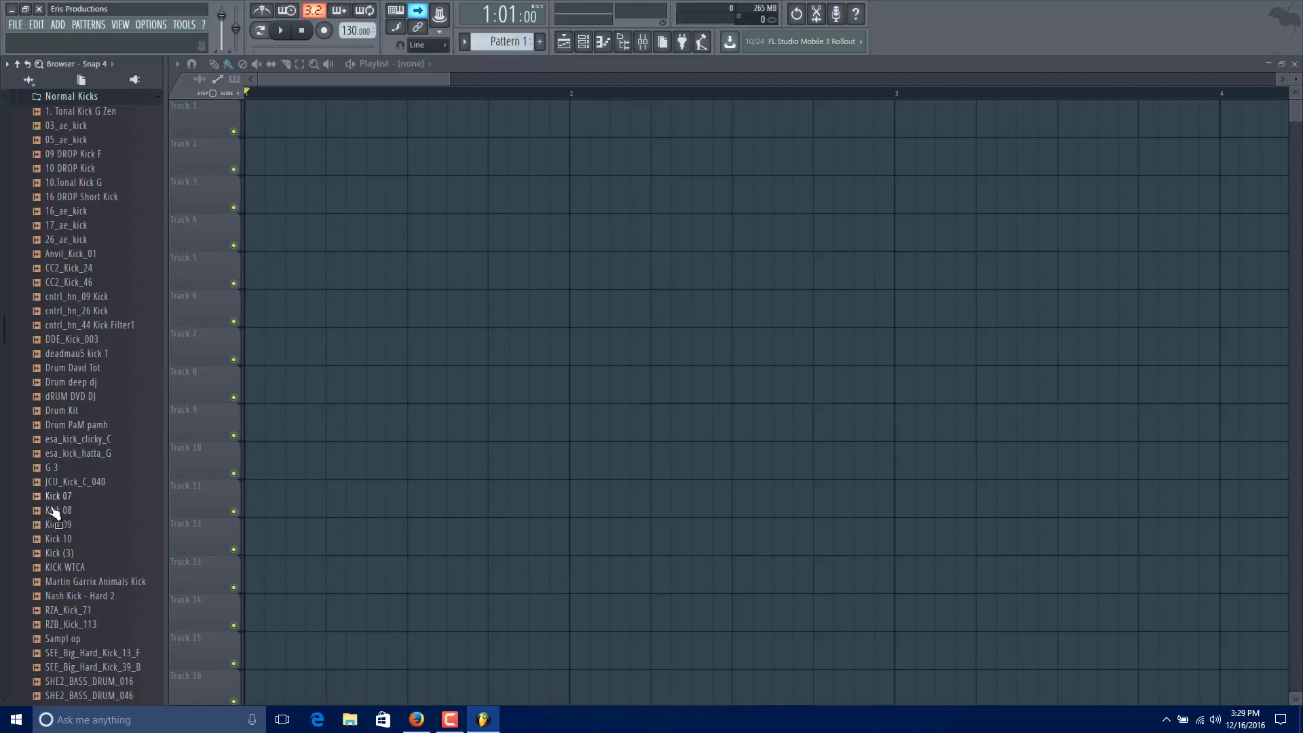
Place Kick 08.wav on each of the four beats of bar 1 on Track 1.
left_click_drag(59, 509, 312, 298)
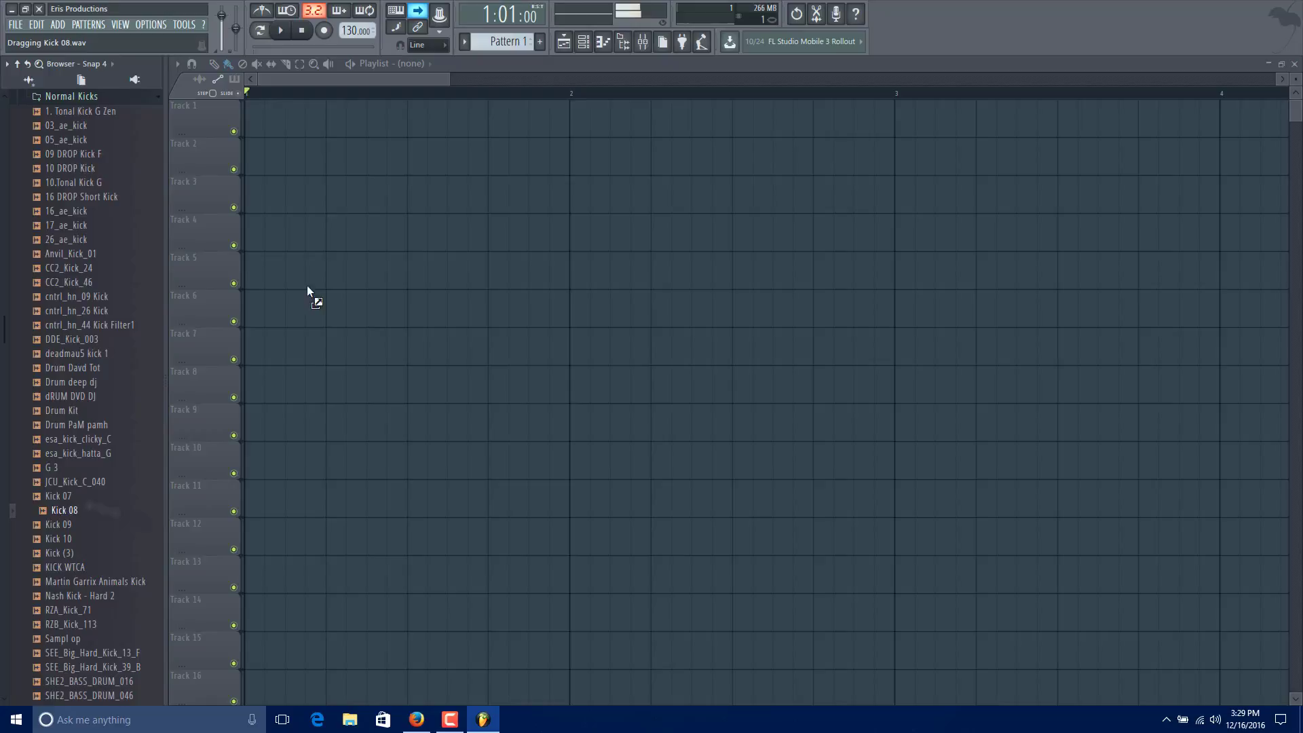
left_click_drag(65, 509, 257, 116)
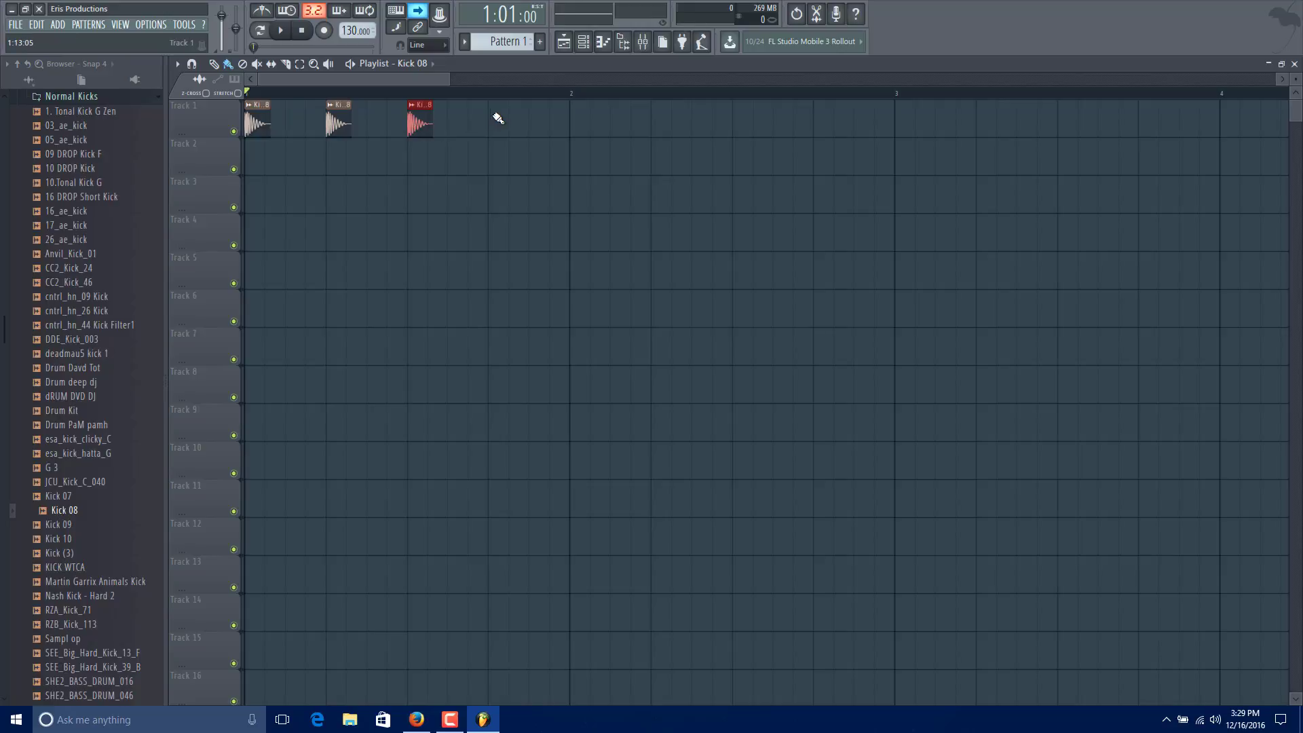
left_click(501, 117)
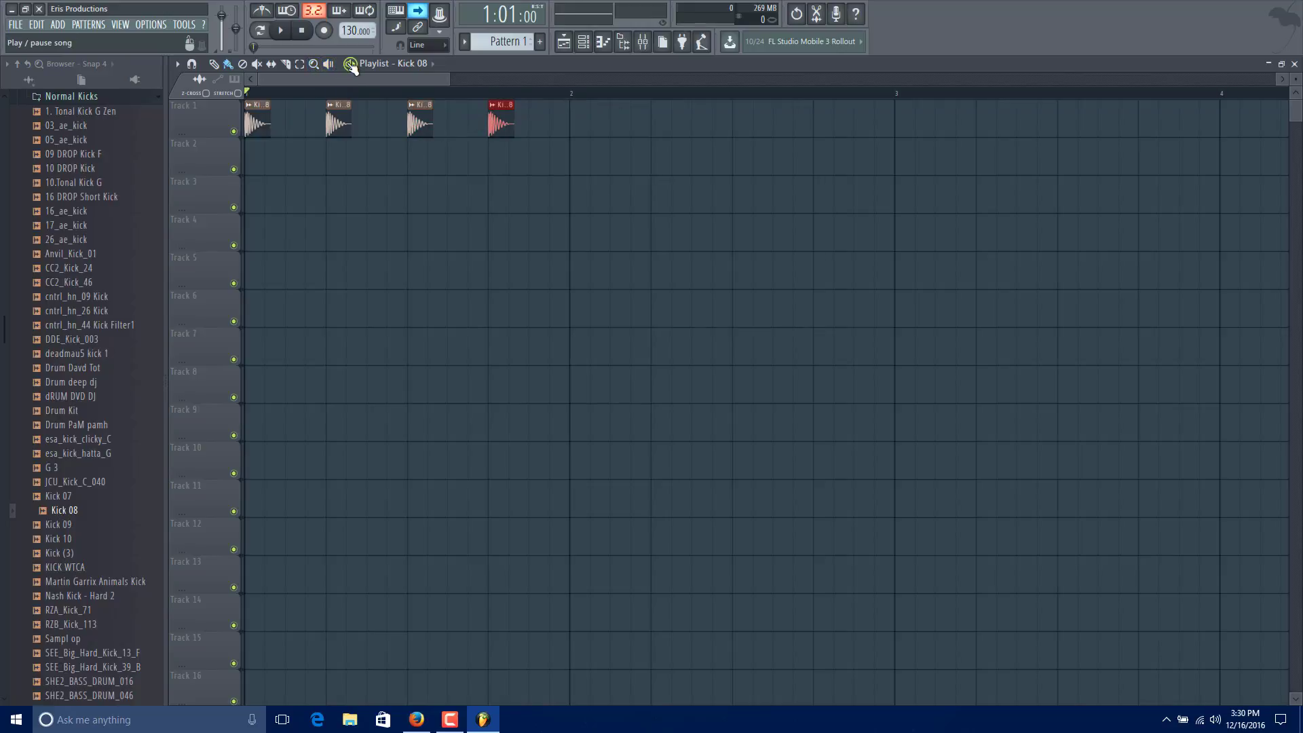
Play the song and mark bar 1 as the playback range on the timeline ruler.
left_click(280, 32)
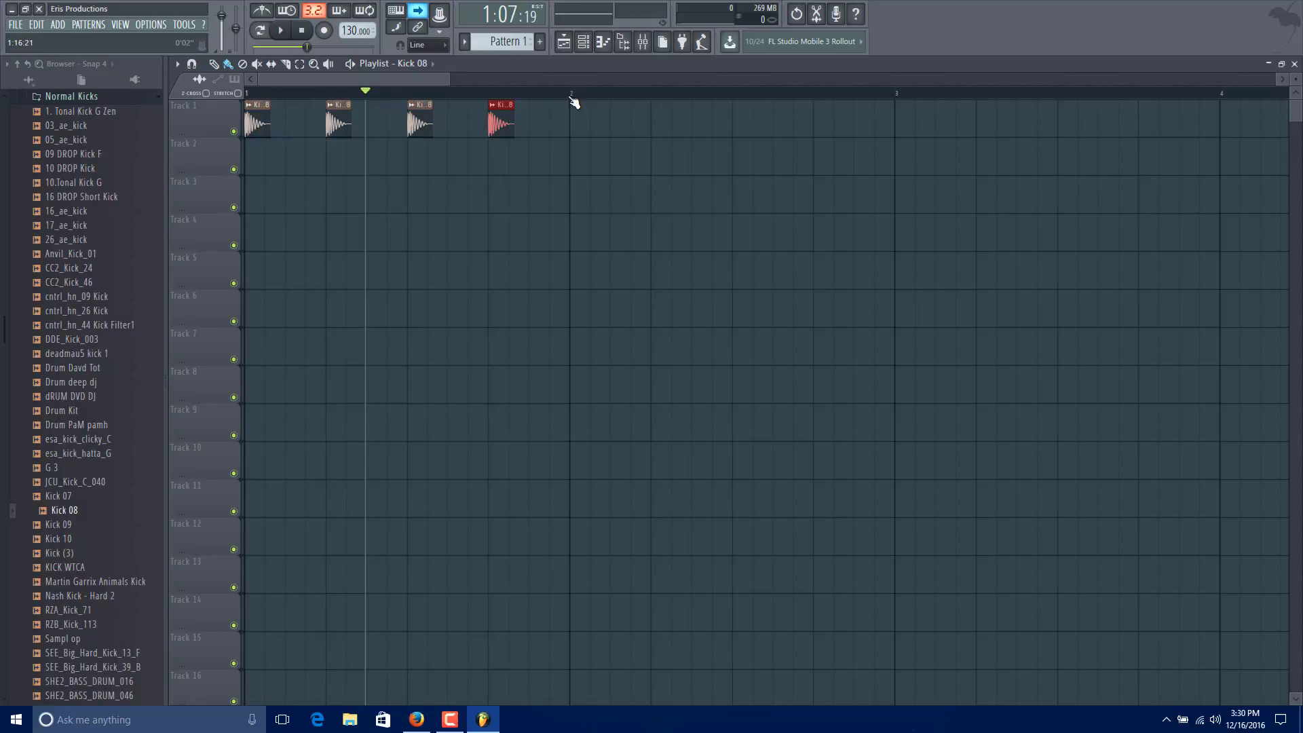
left_click_drag(246, 92, 570, 92)
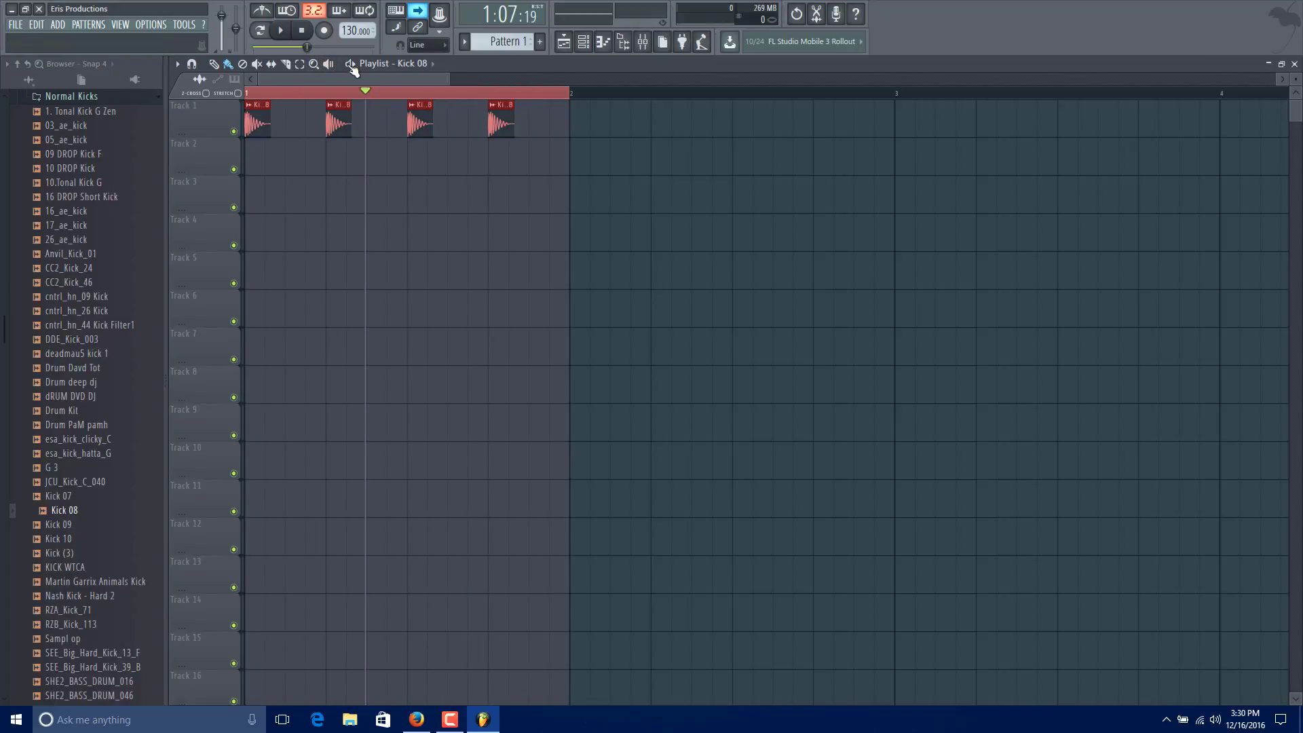
left_click(280, 31)
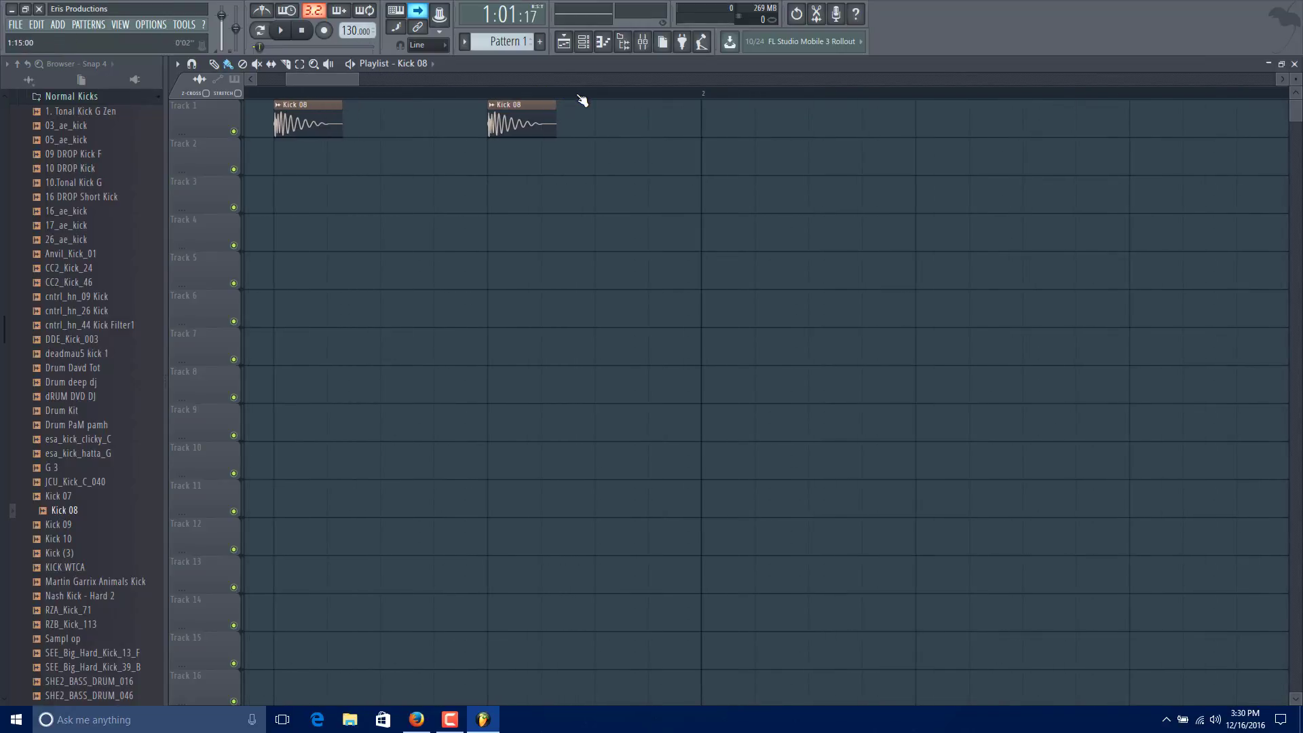
Play the bar again to show playback passing the bar end, then stop it.
left_click(487, 90)
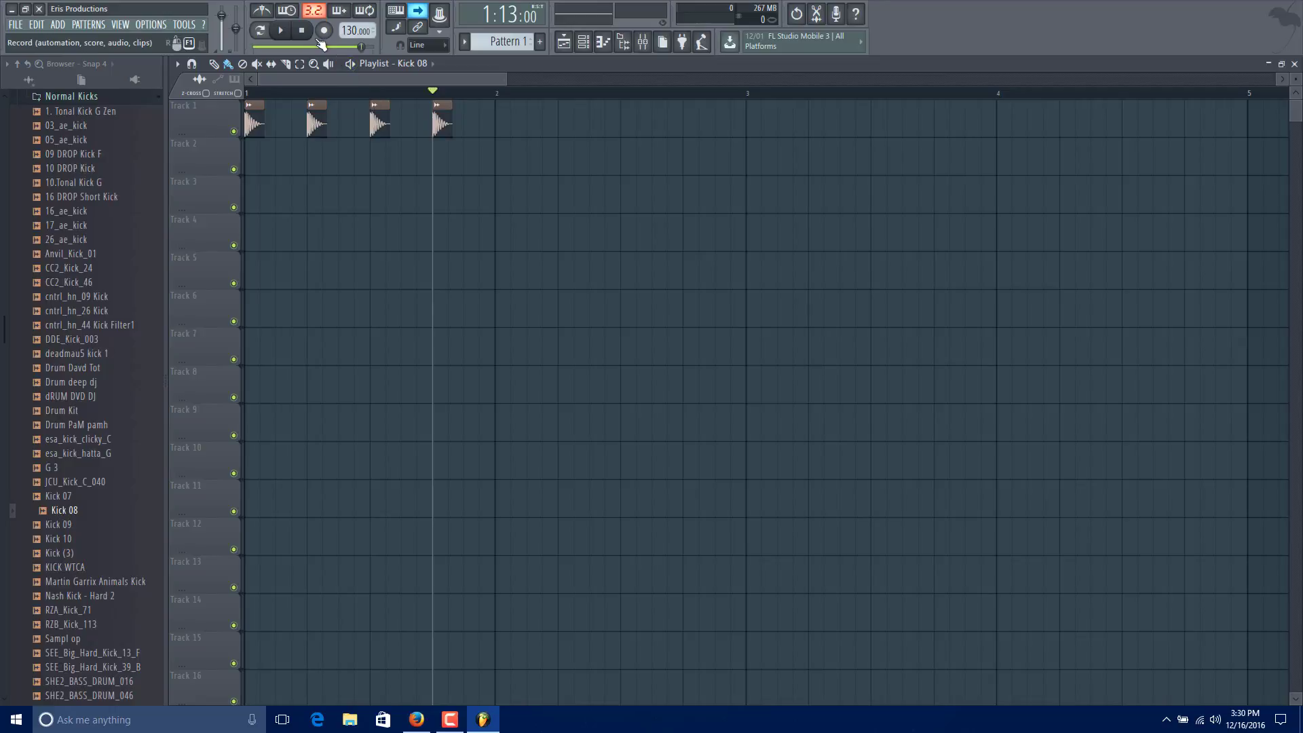
left_click(280, 30)
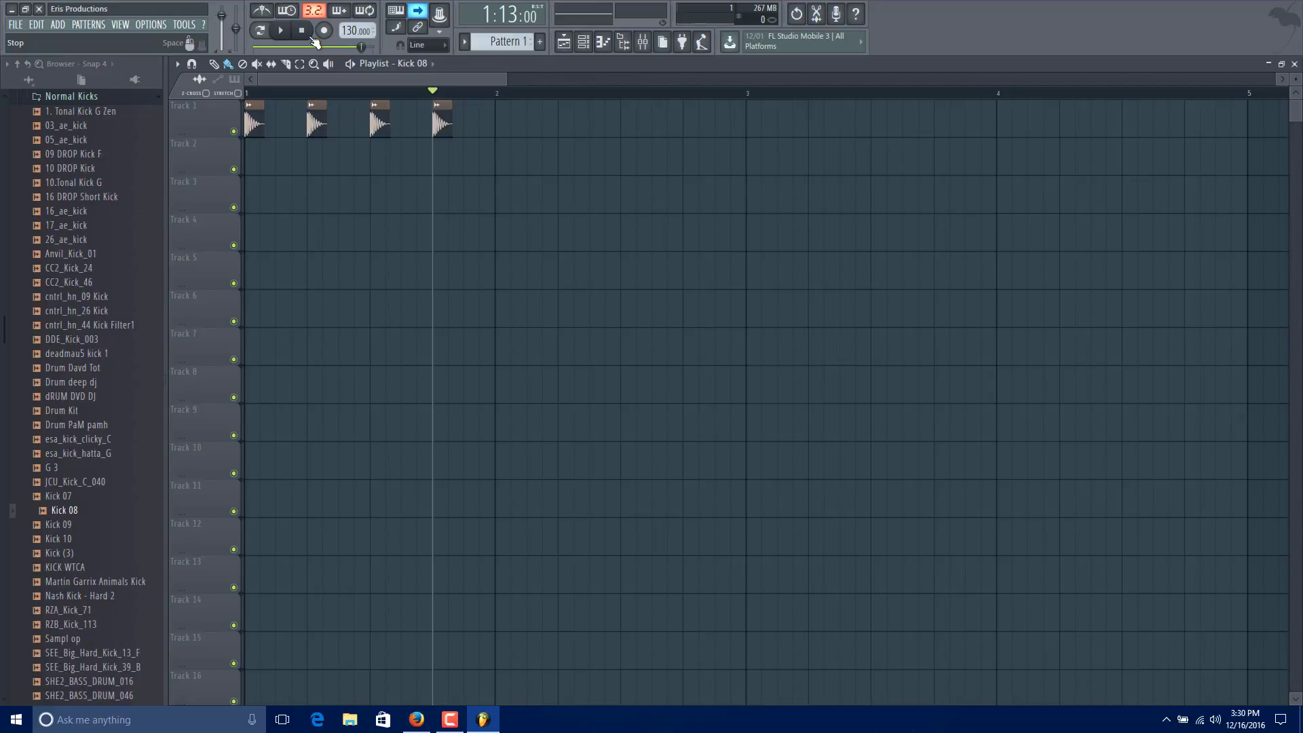